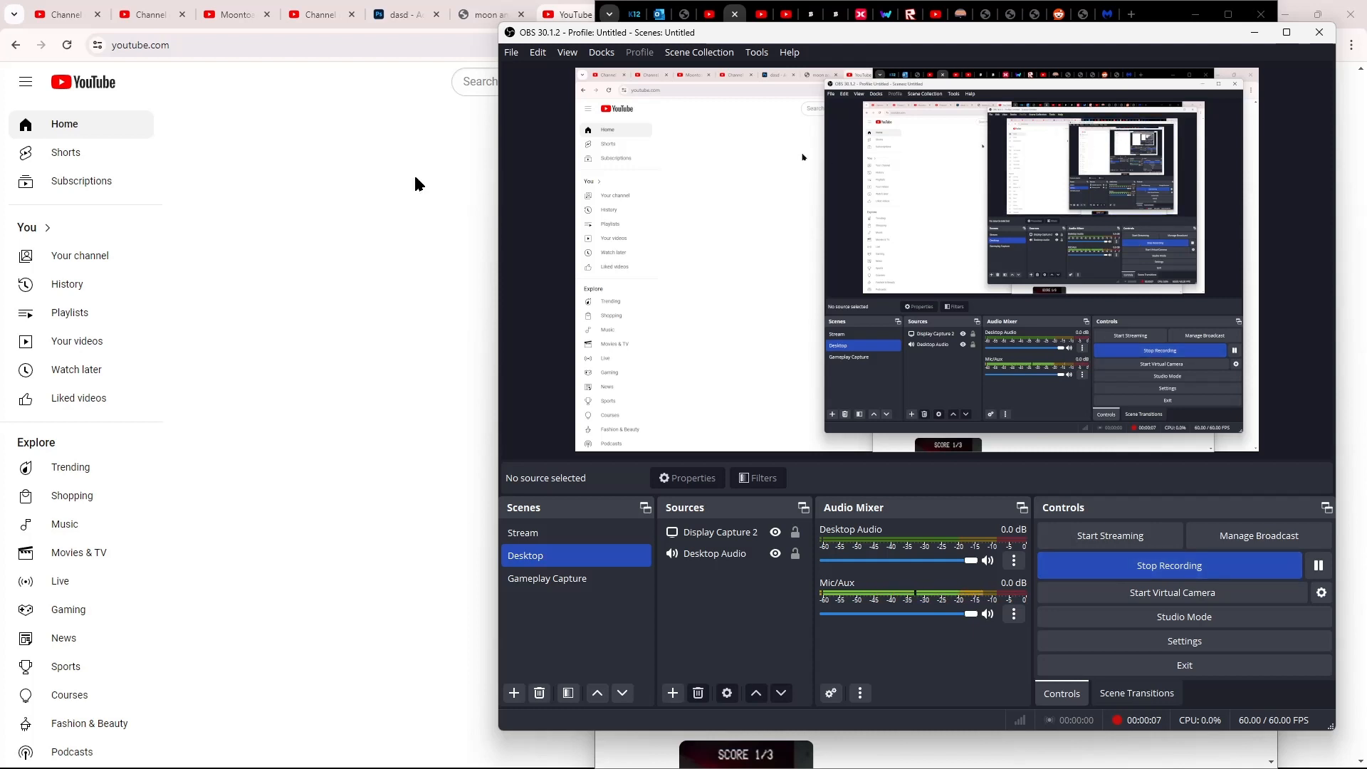
Step: Go to the Moontoast account's own channel page via the avatar menu
click(1321, 82)
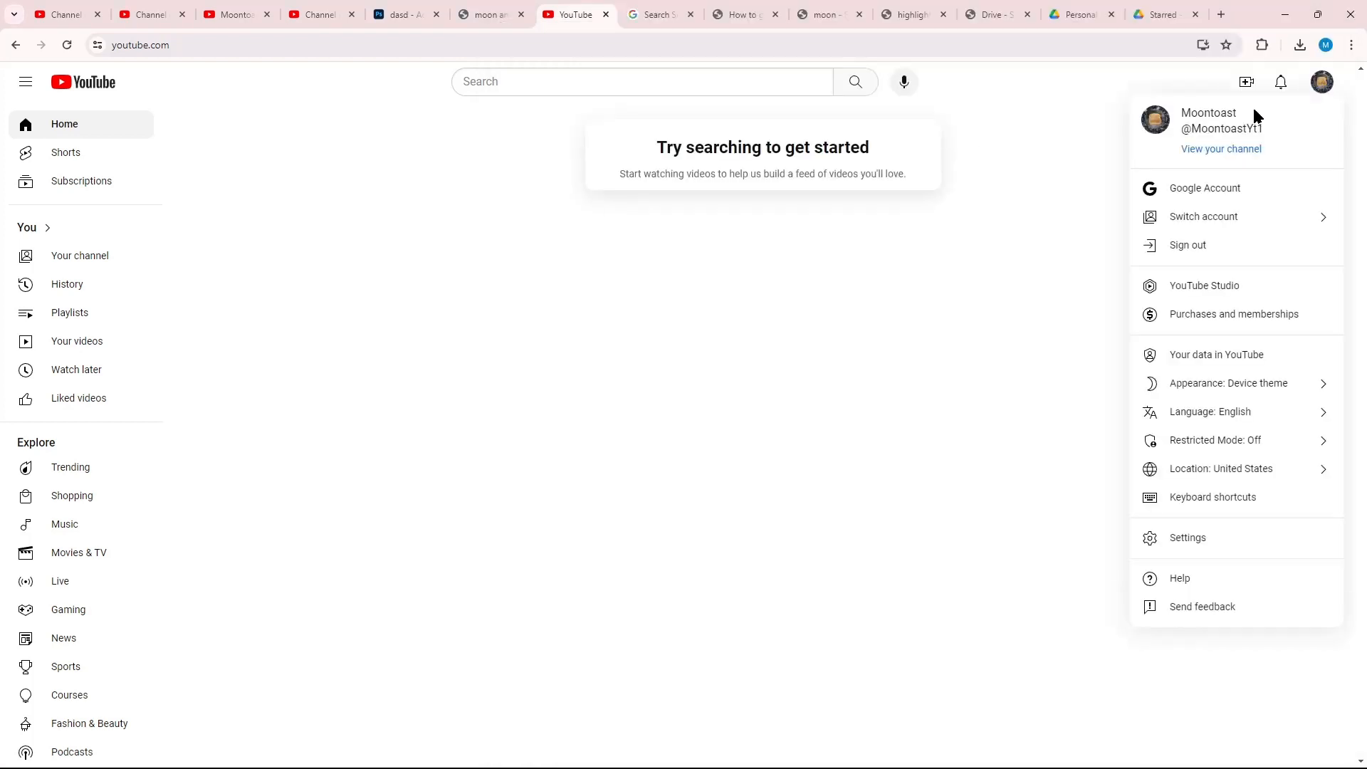
click(1220, 148)
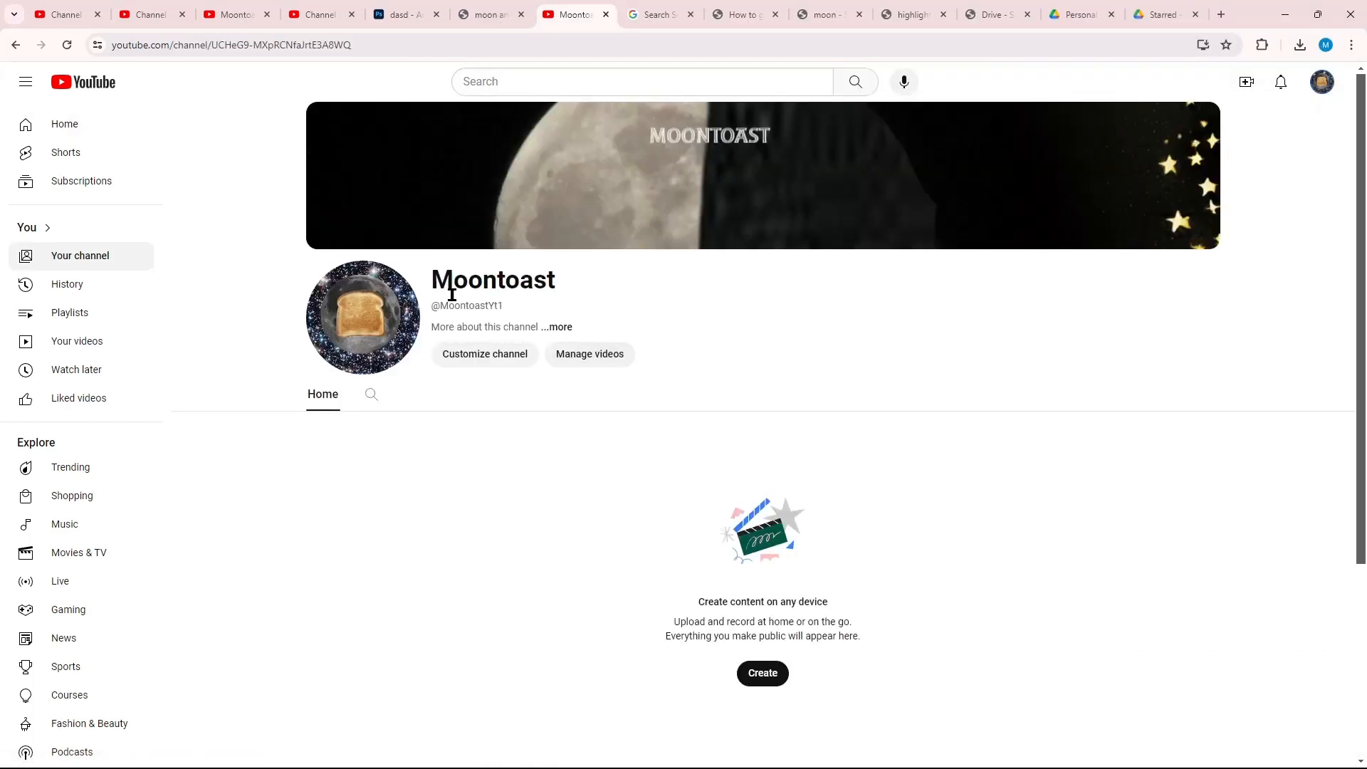
mouse_move(361, 316)
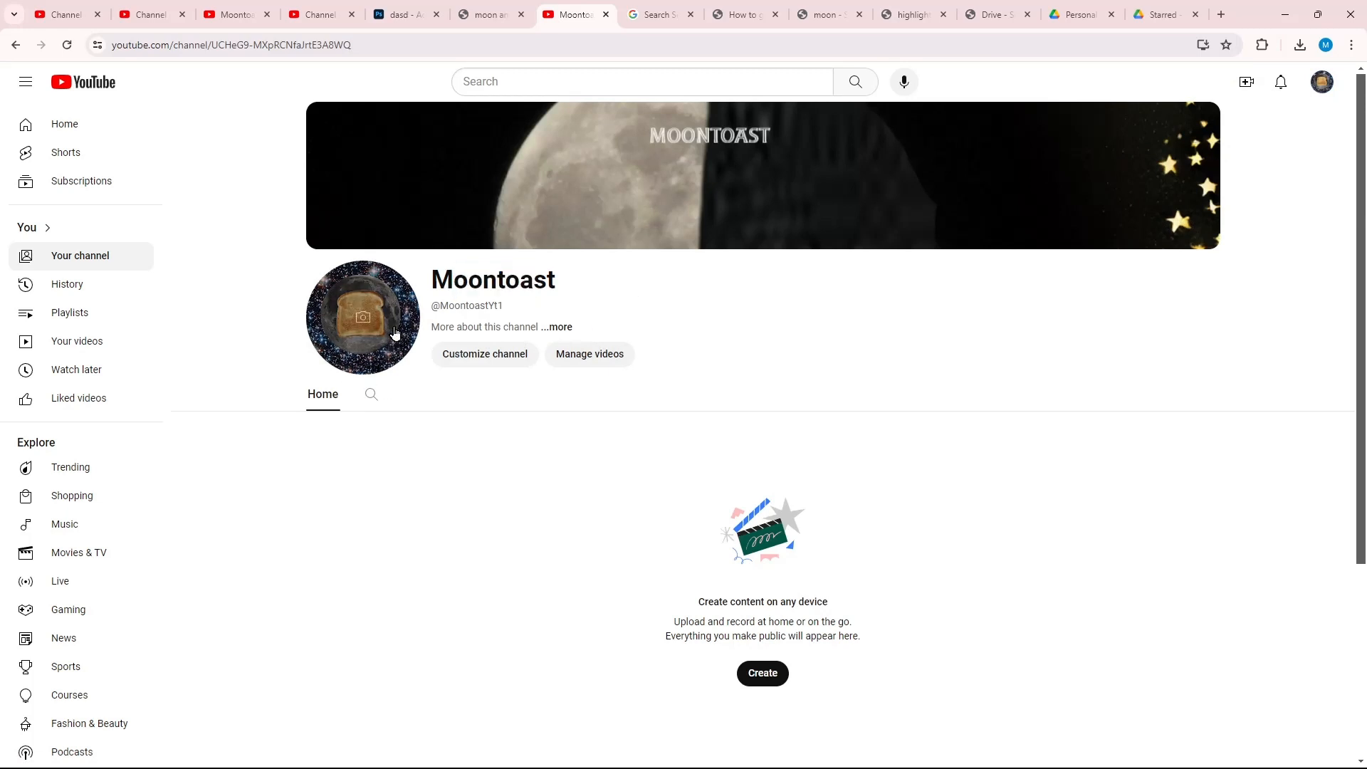
mouse_move(444, 335)
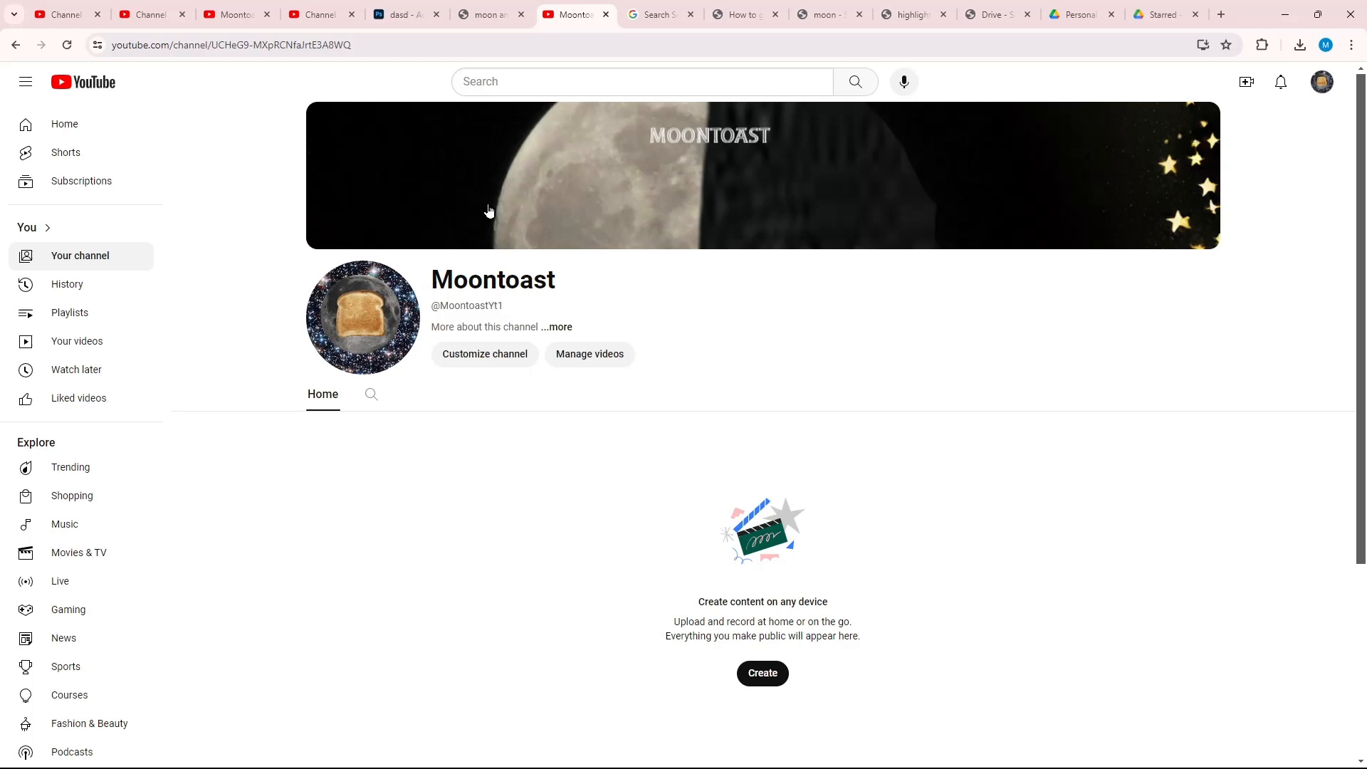
Step: Search 'Moonie', refine to 'MoonieP', and subscribe to the Moonie channel result
click(641, 82)
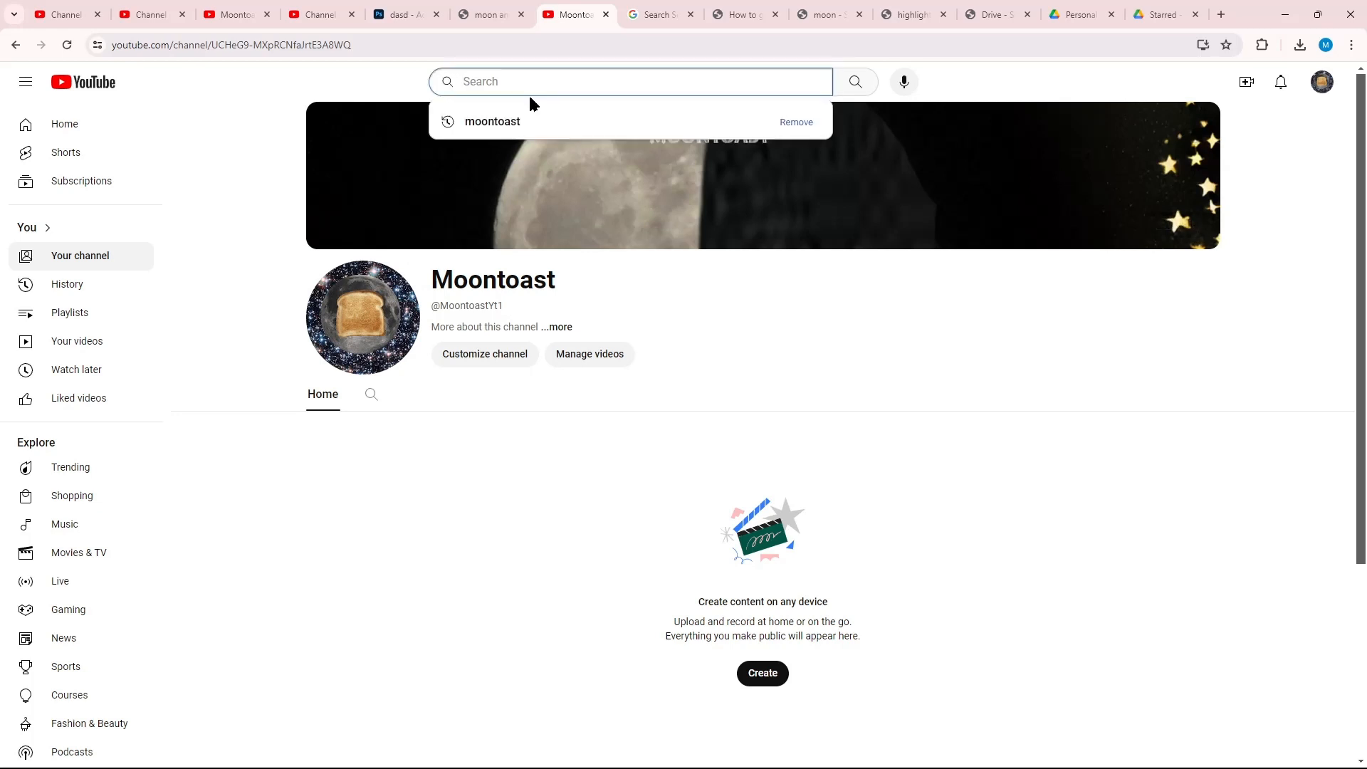
text(Moonie)
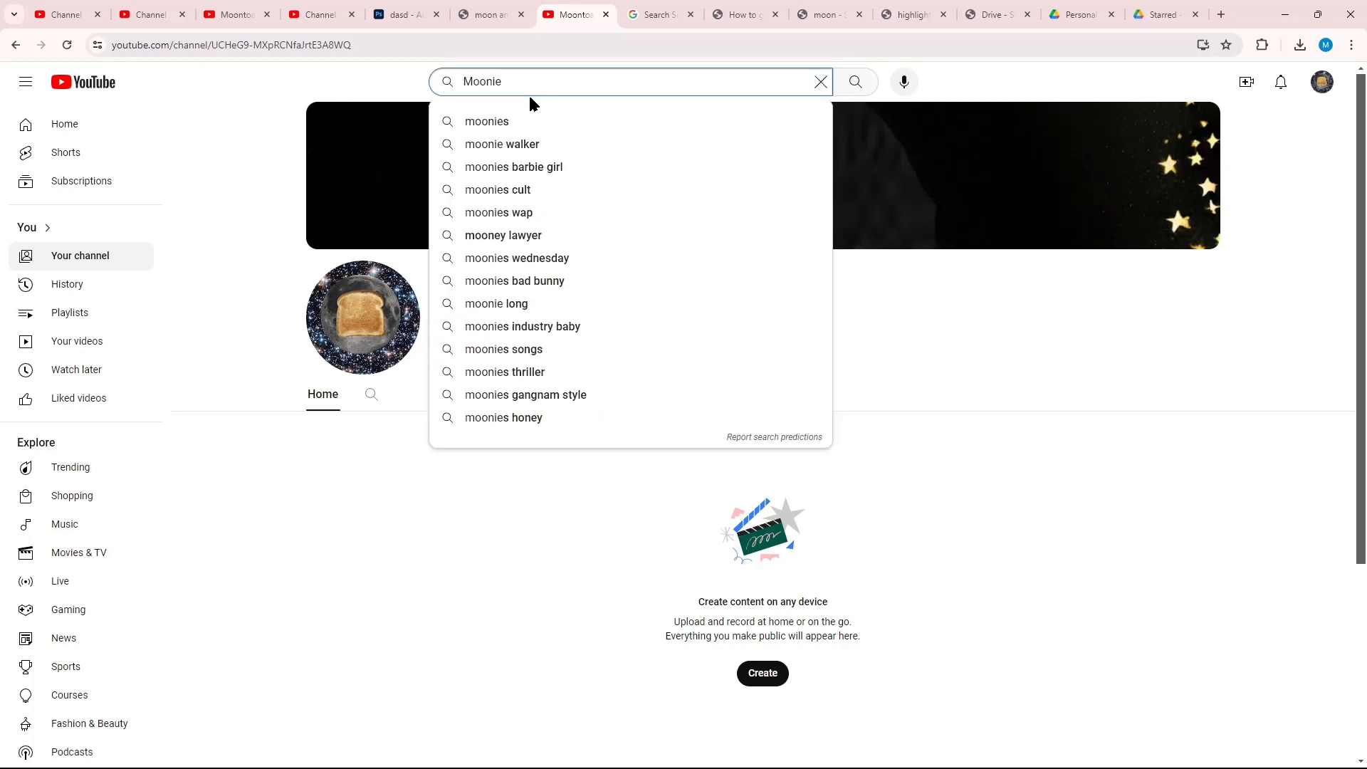
click(854, 81)
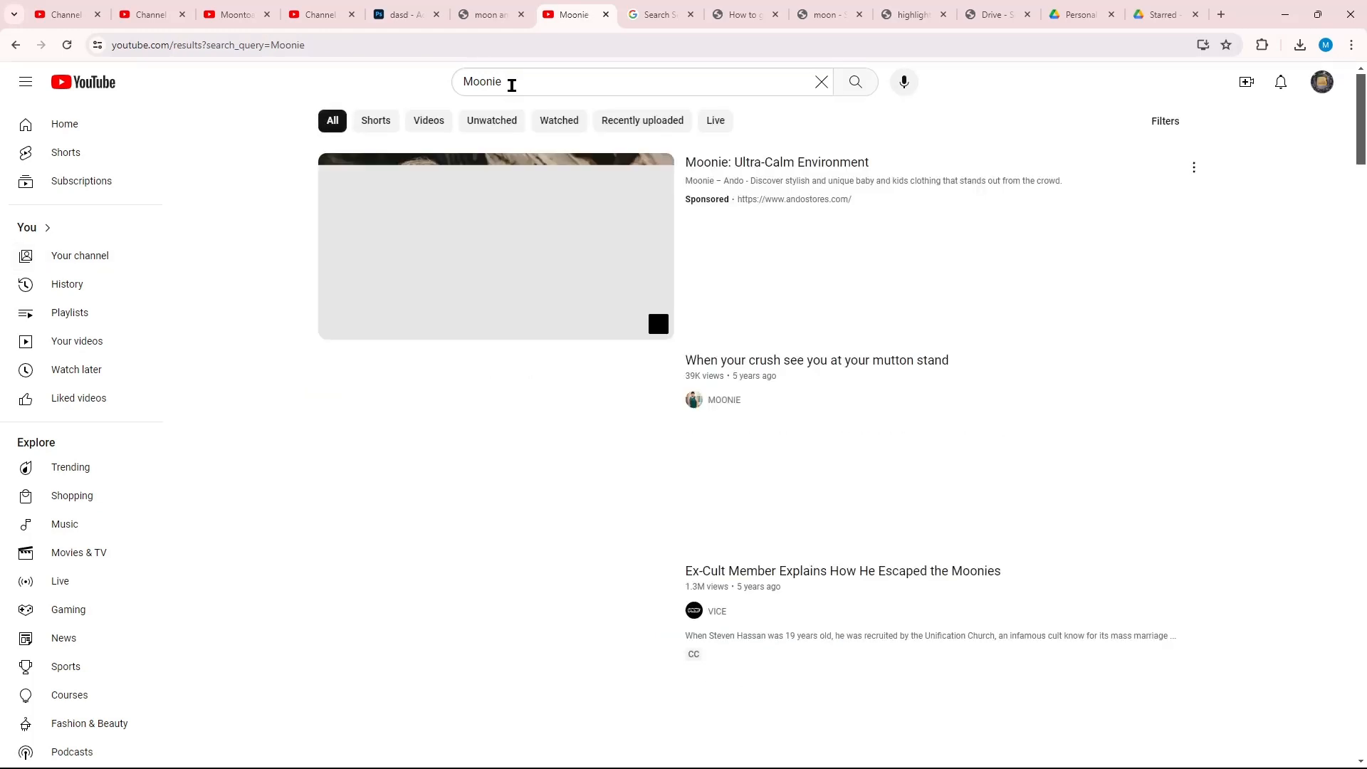
text(Pc)
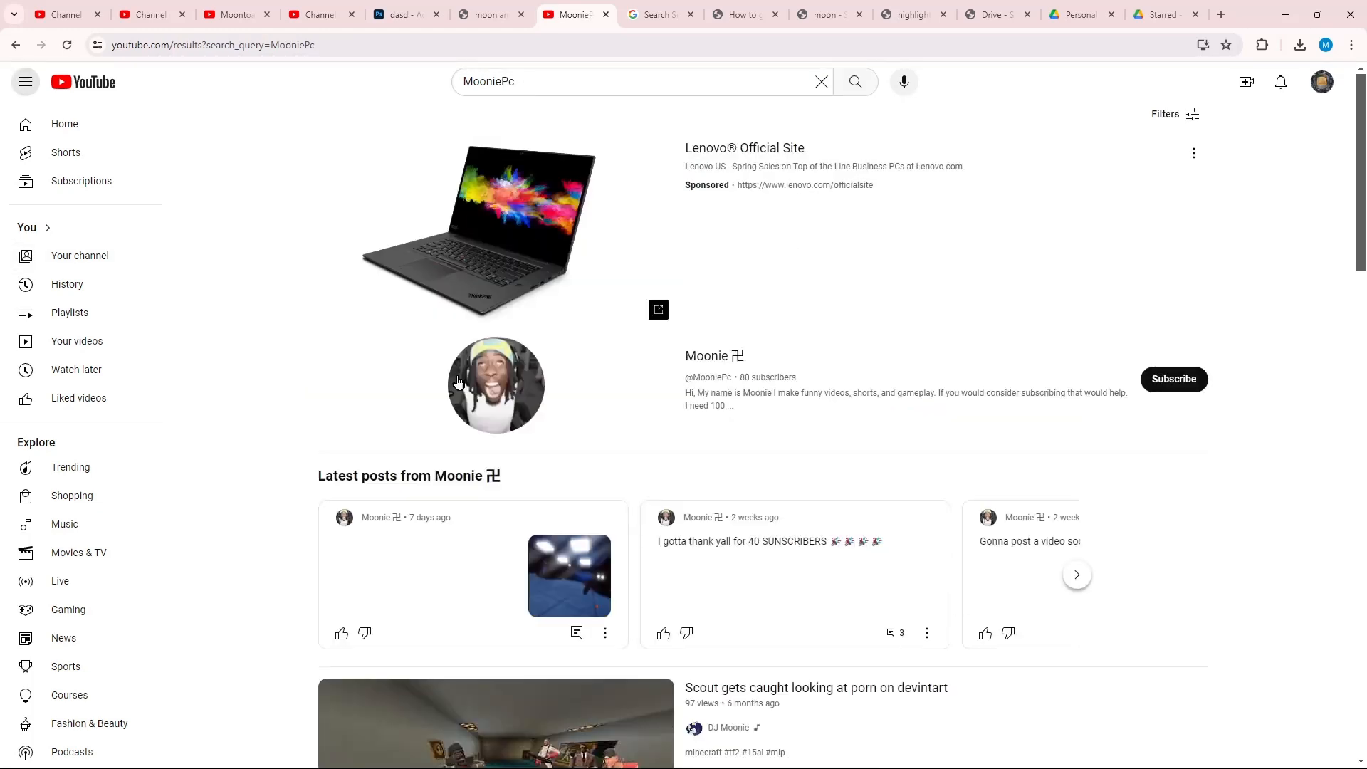
click(1172, 378)
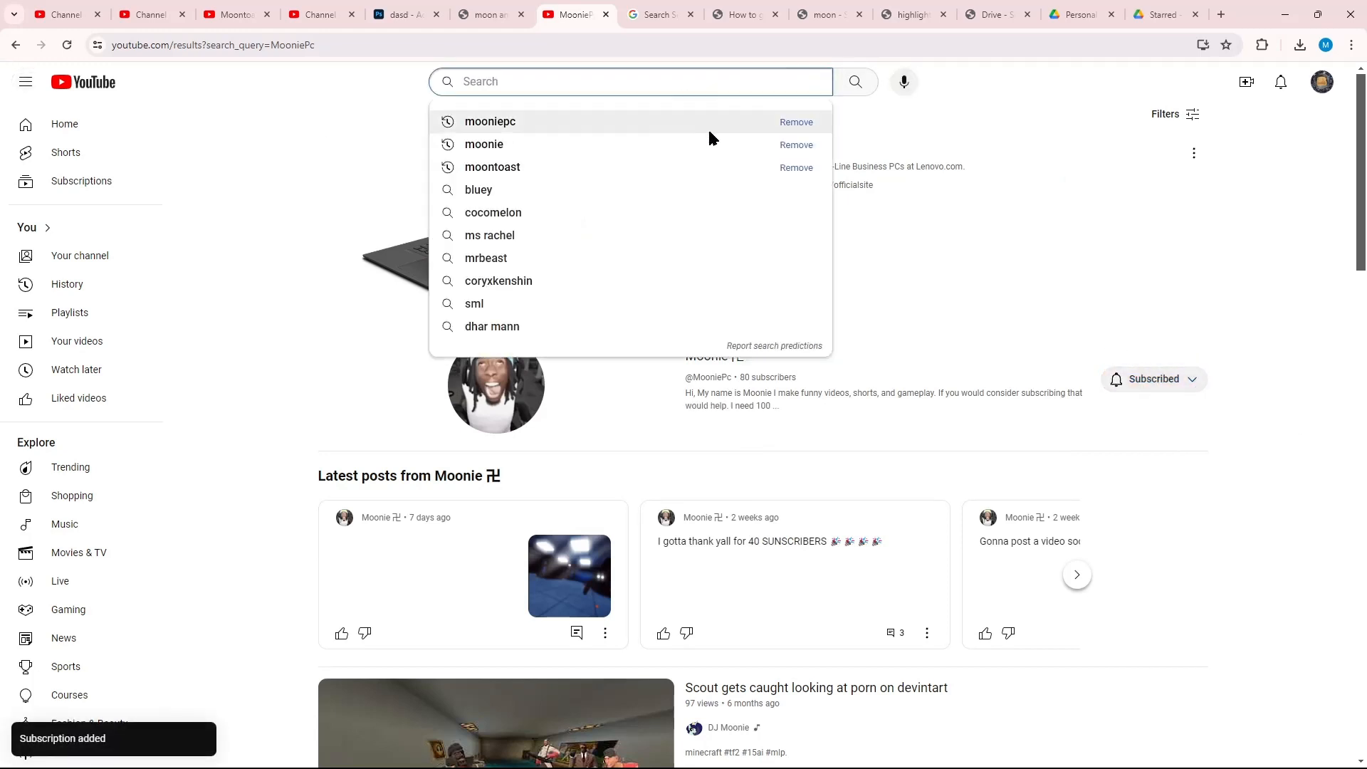
Step: Search 'Sand', subscribe to Sandtoast, browse its Videos list, then return via the avatar menu
text(Sandtoast)
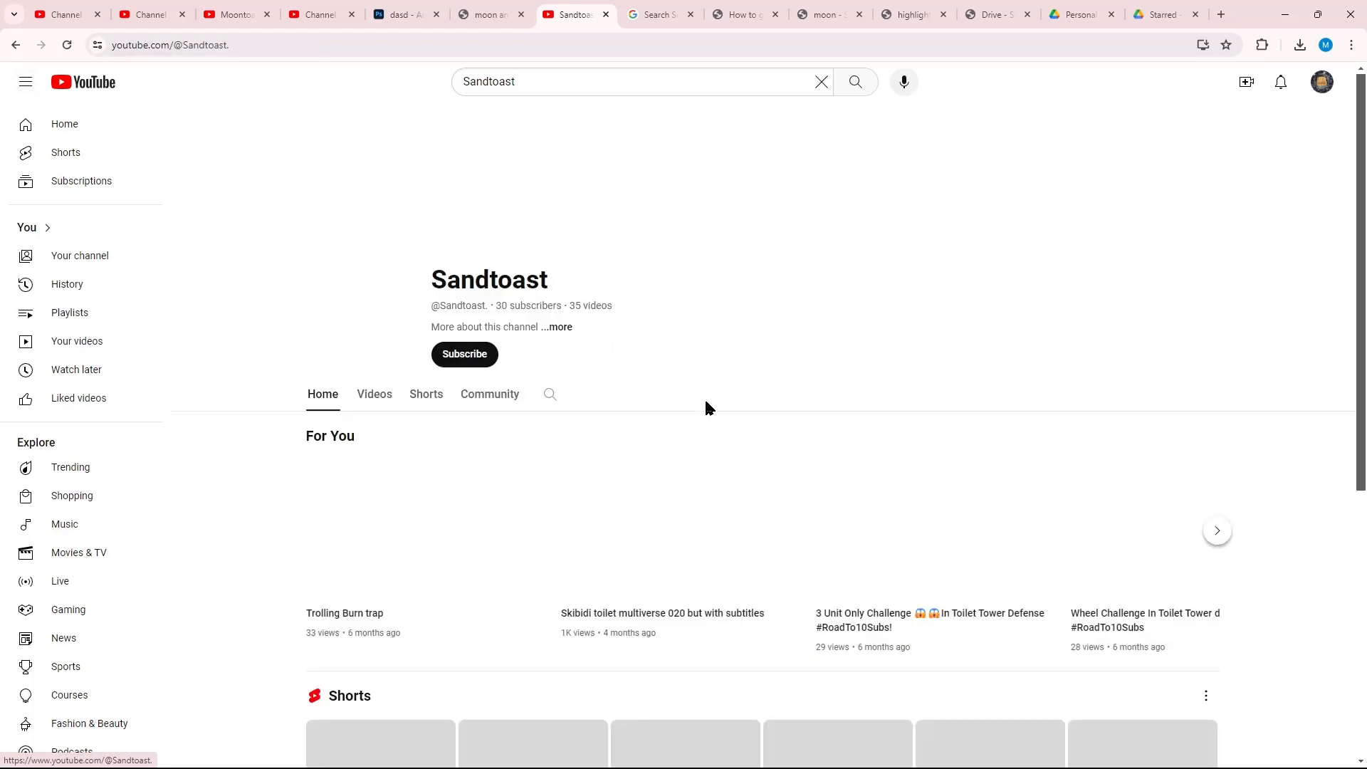
click(465, 354)
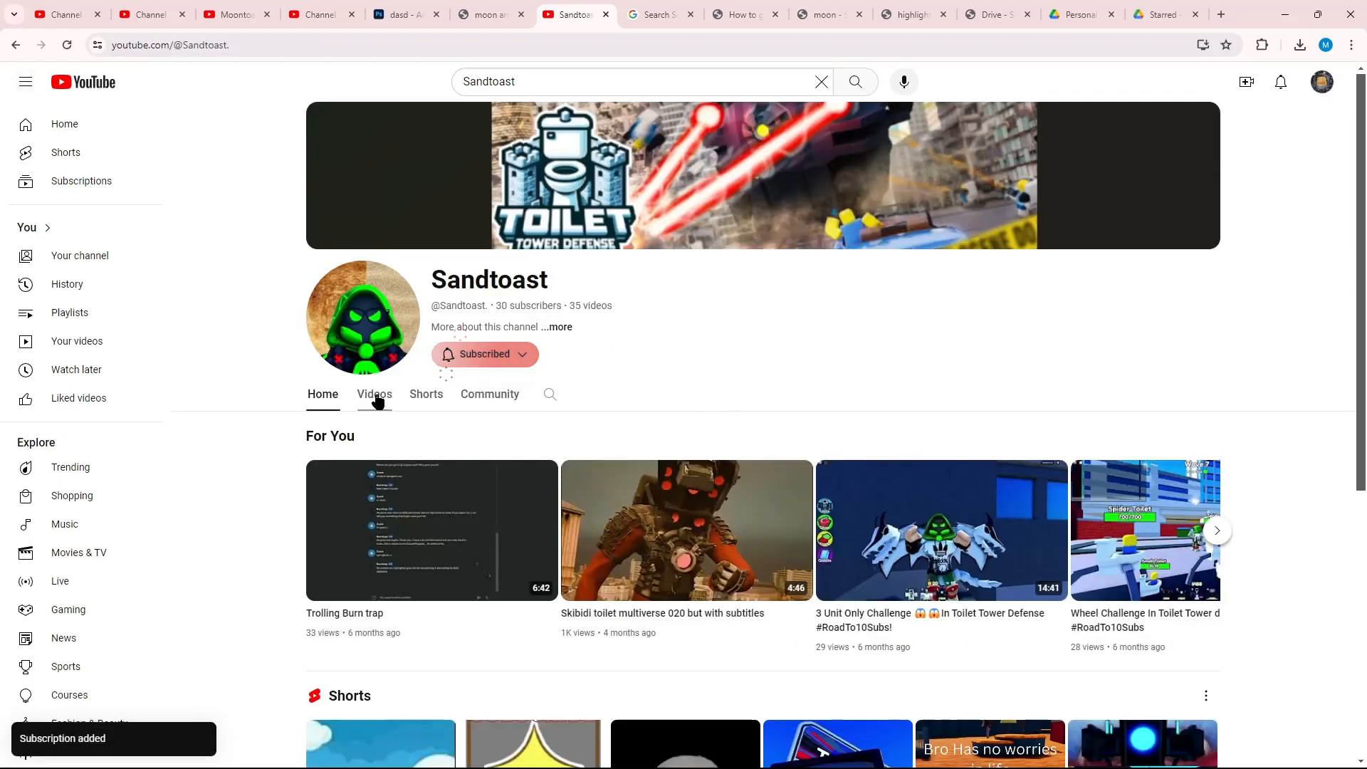
click(373, 394)
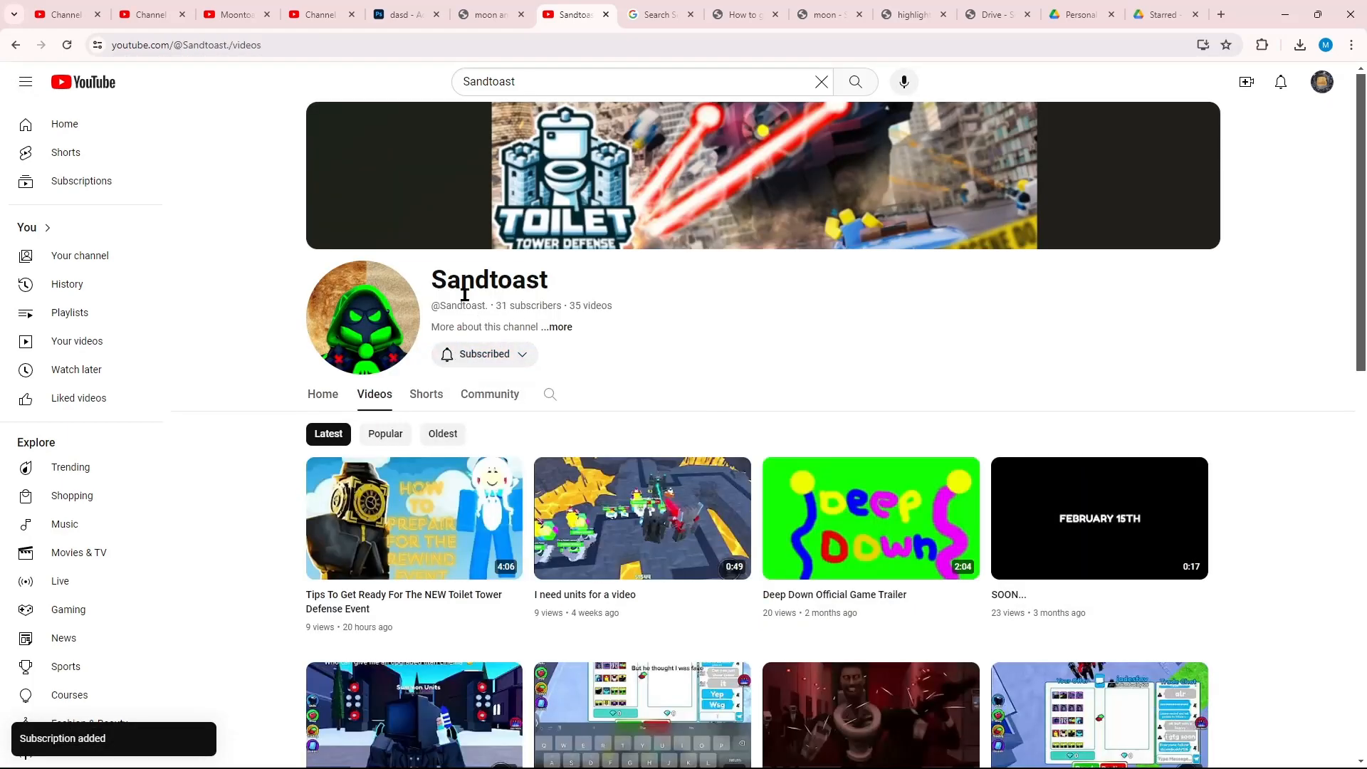
scroll(down, 3)
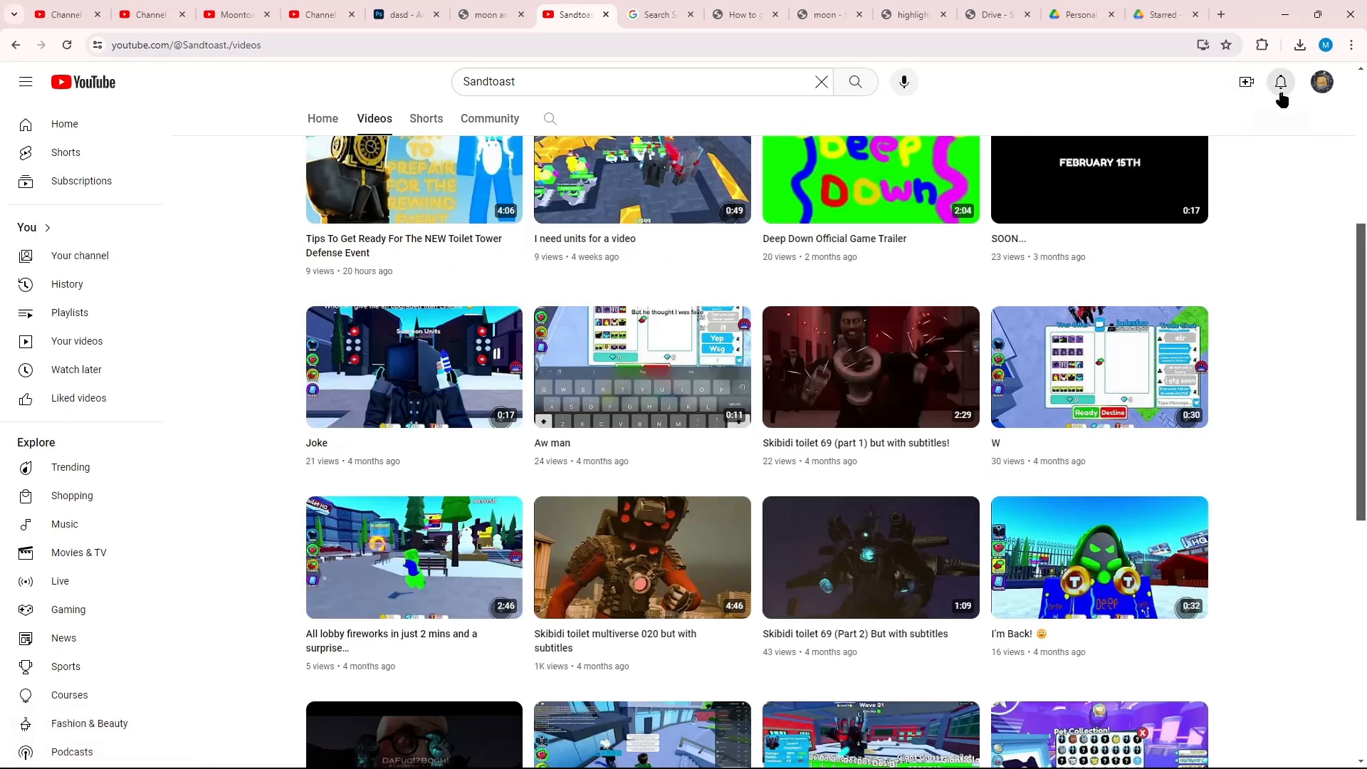
click(1321, 82)
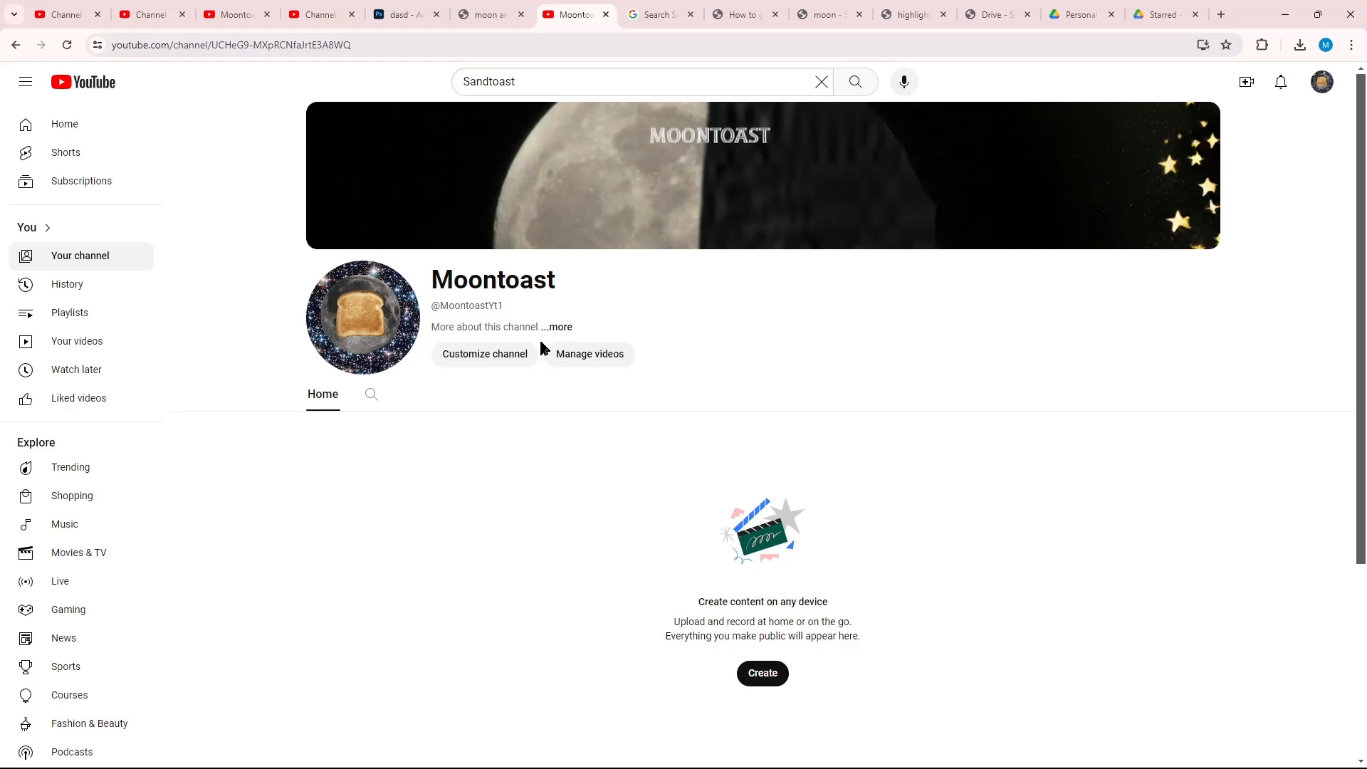
mouse_move(501, 625)
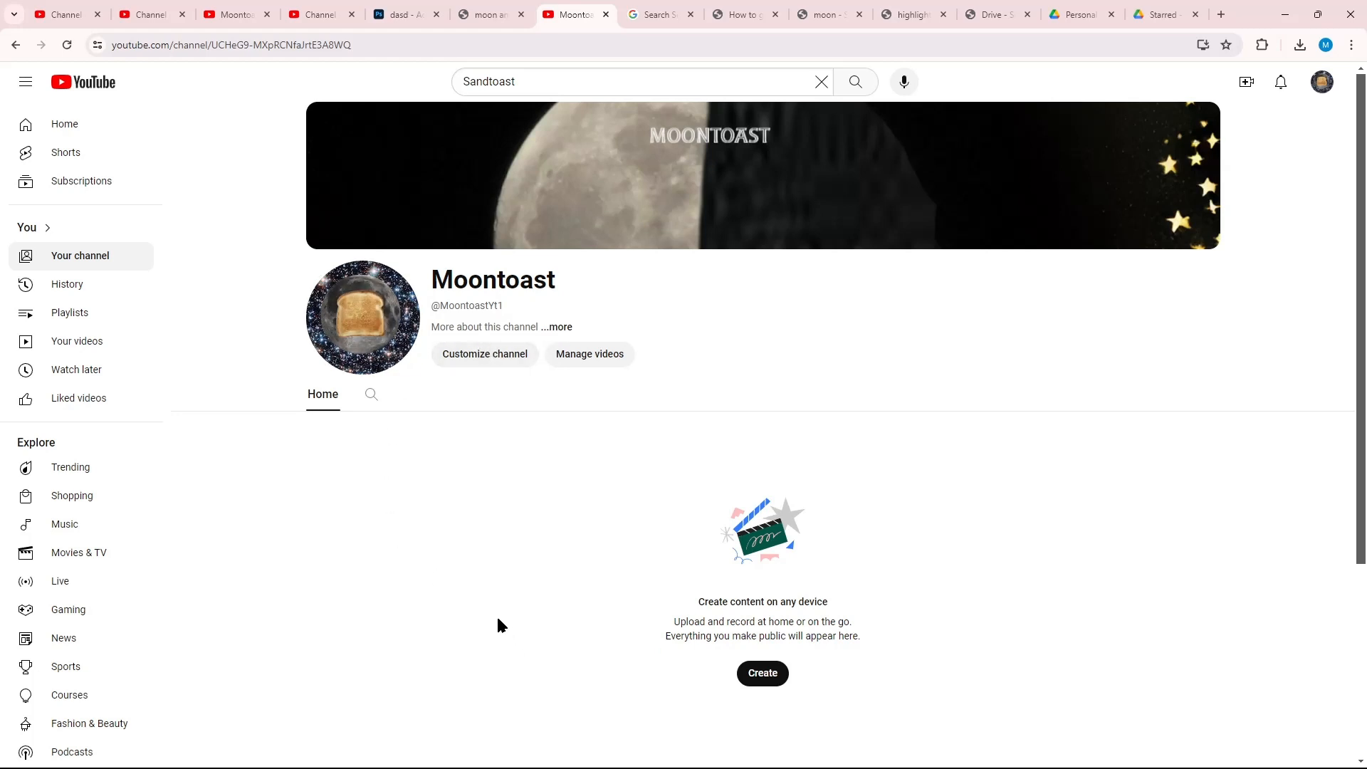
mouse_move(388, 659)
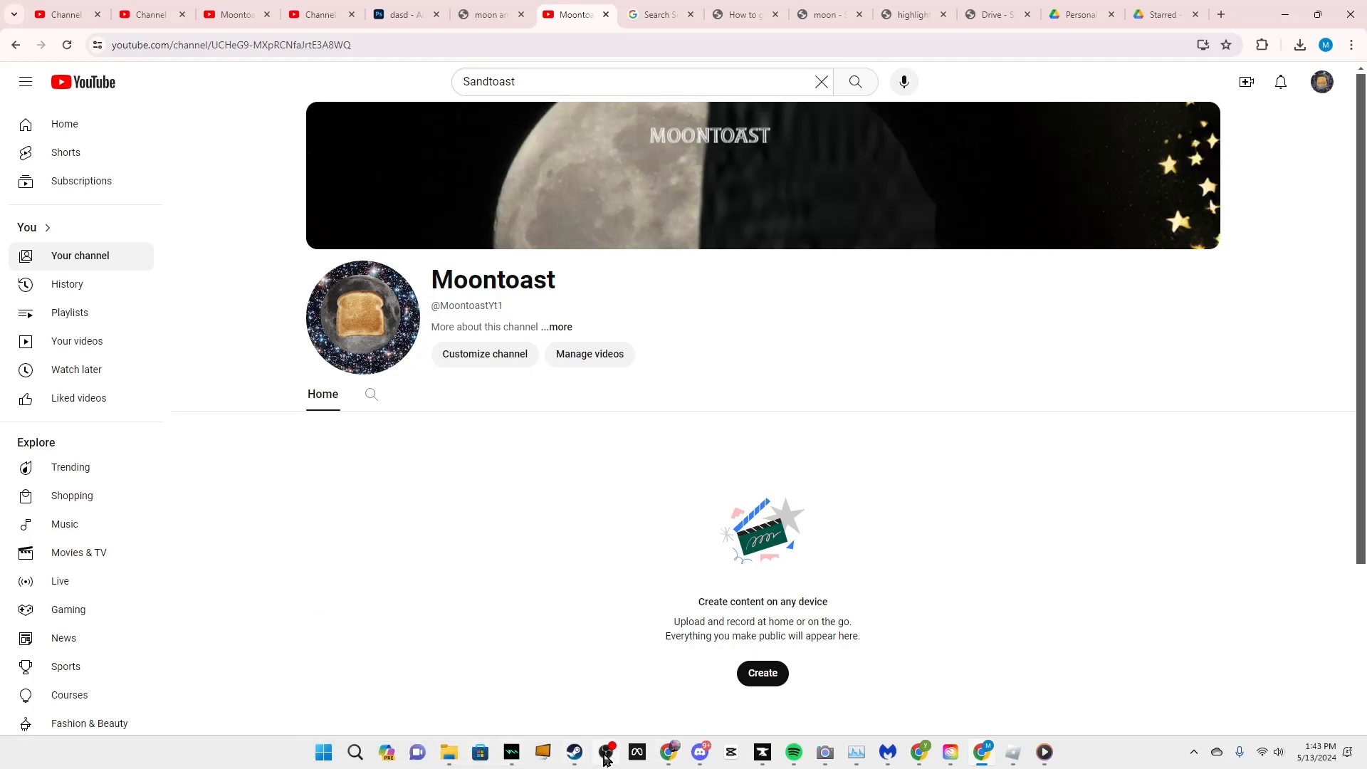
mouse_move(604, 755)
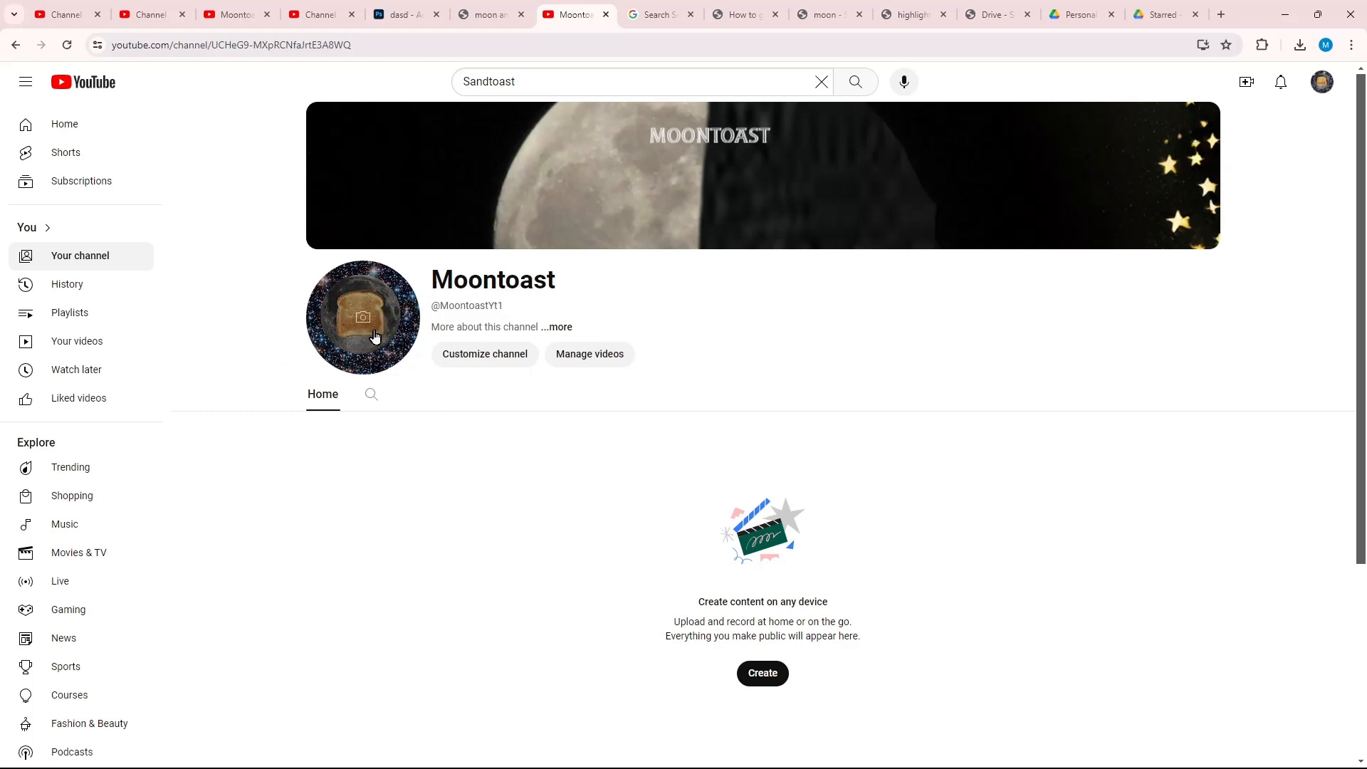
mouse_move(568, 354)
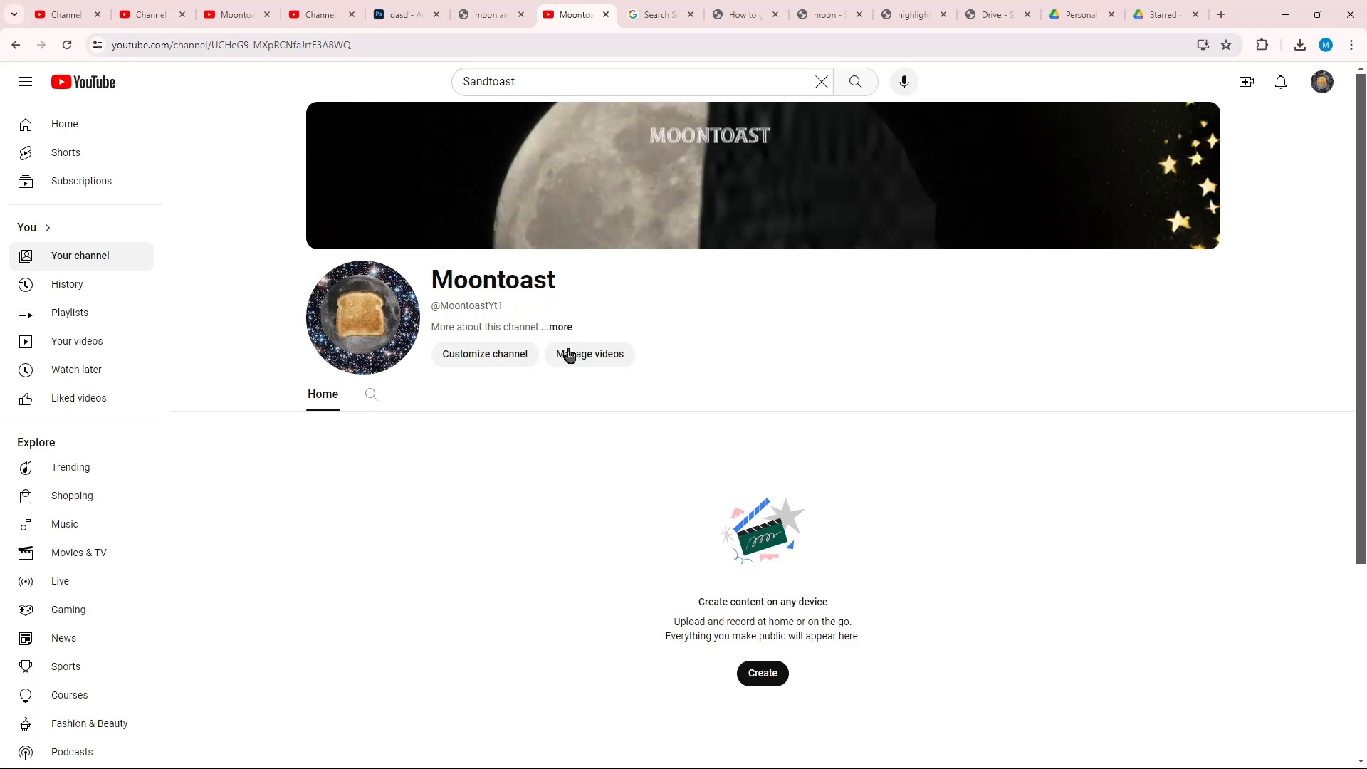
mouse_move(771, 343)
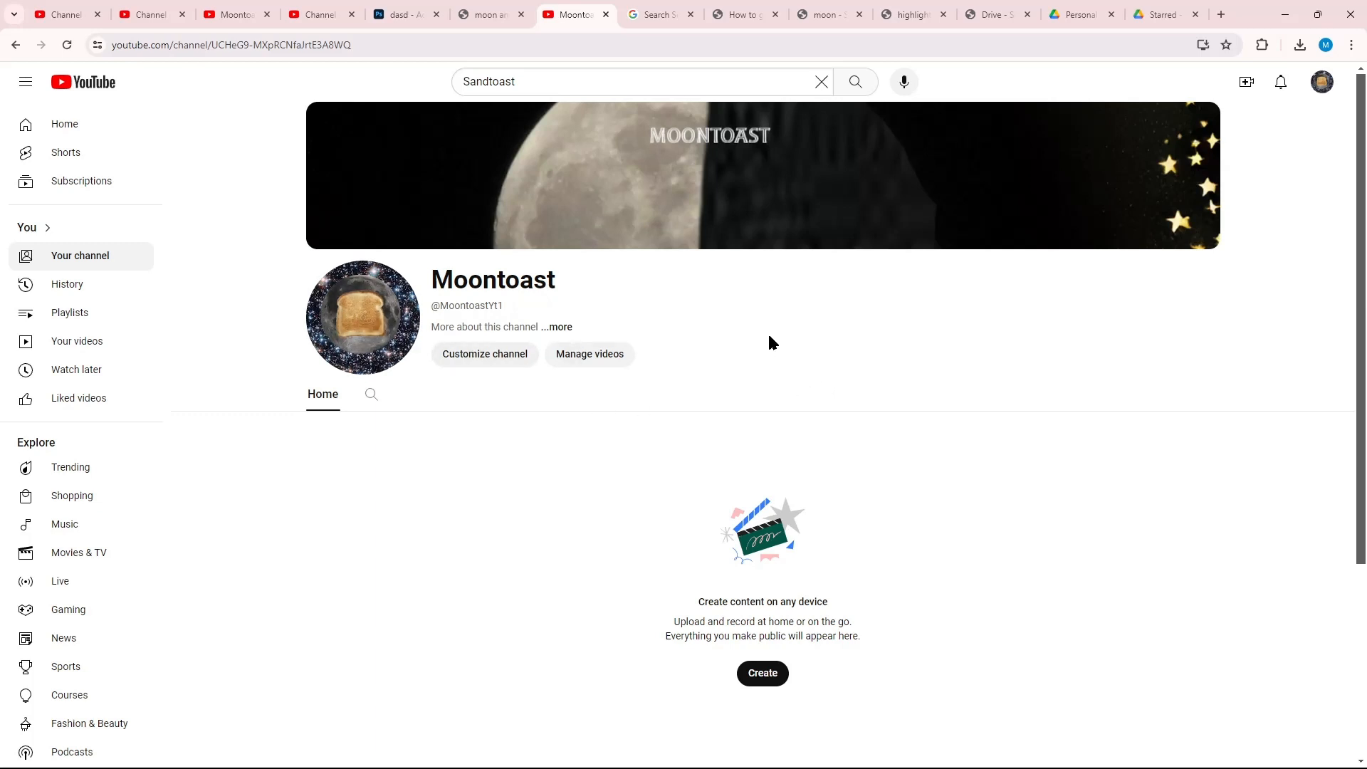